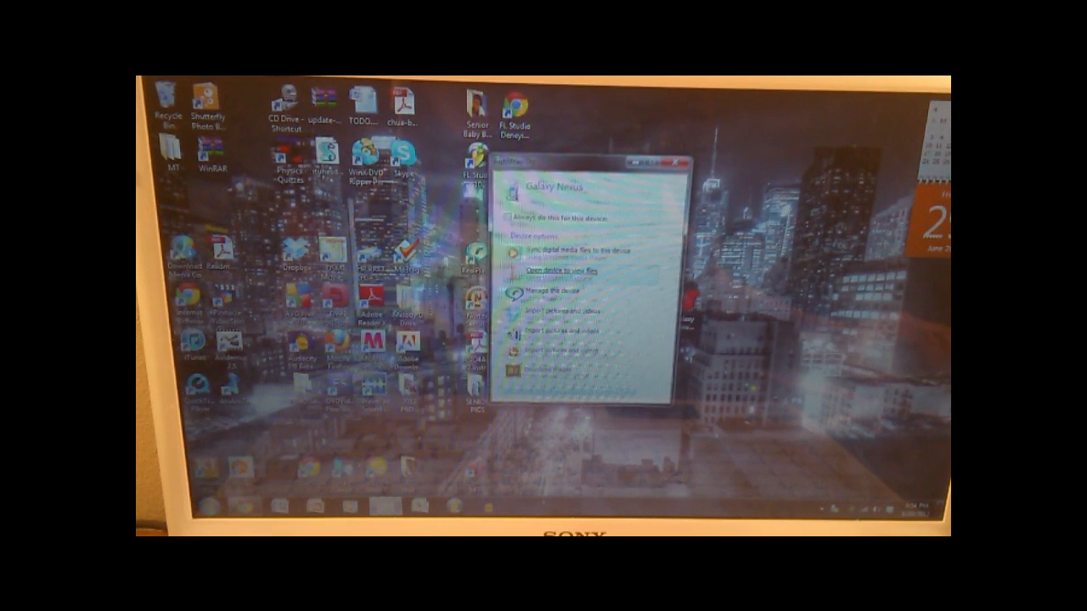
Choose 'Open device to view files' for the Galaxy Nexus in AutoPlay
{"action": "left_click", "coordinate": [560, 272]}
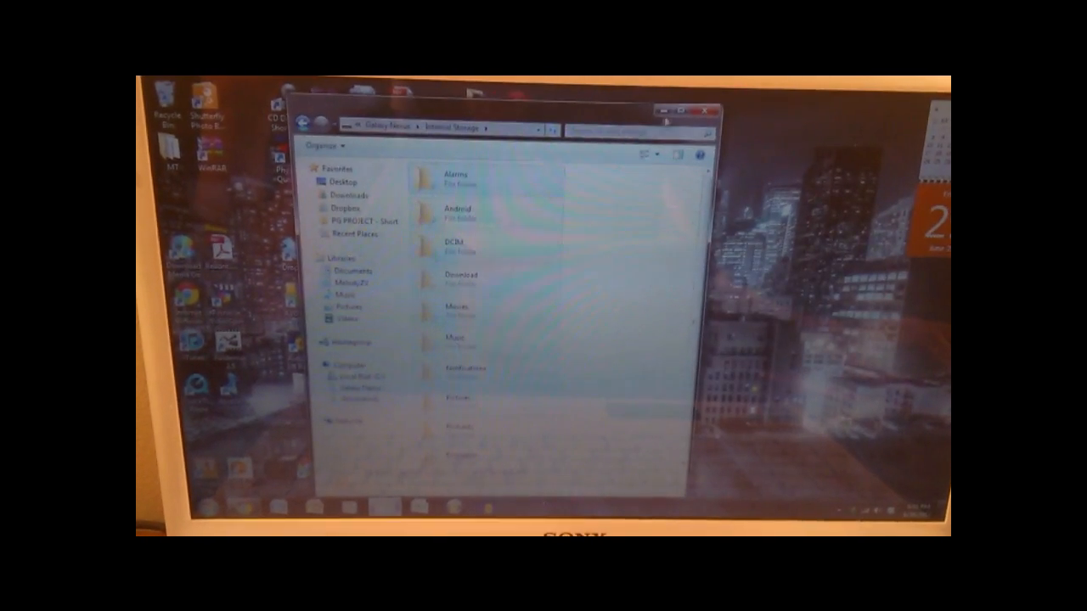
Close the Galaxy Nexus Internal Storage window after reviewing its folders
{"action": "left_click", "coordinate": [708, 109]}
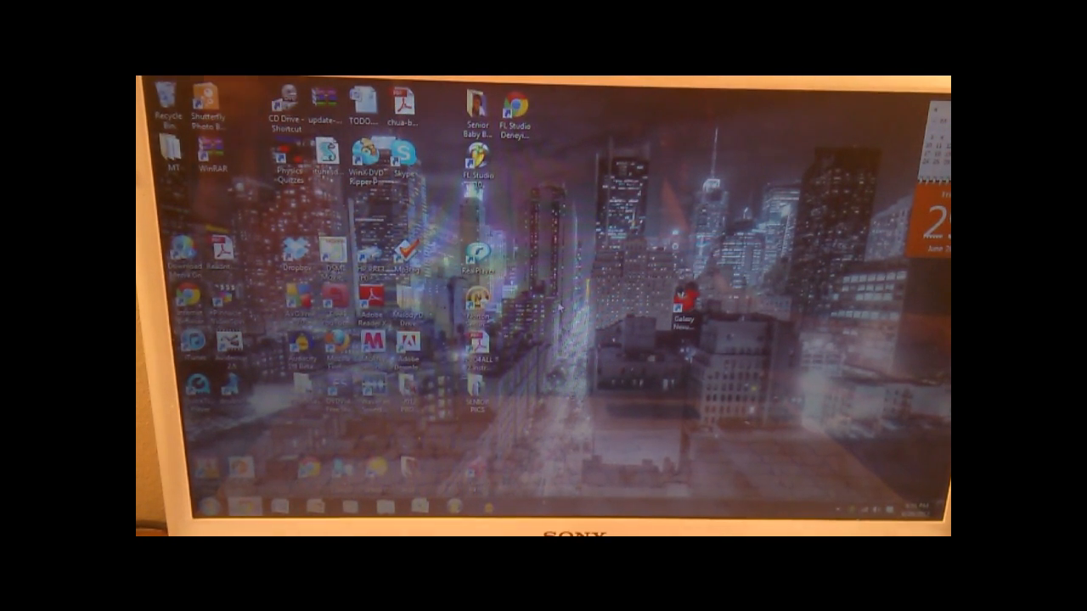